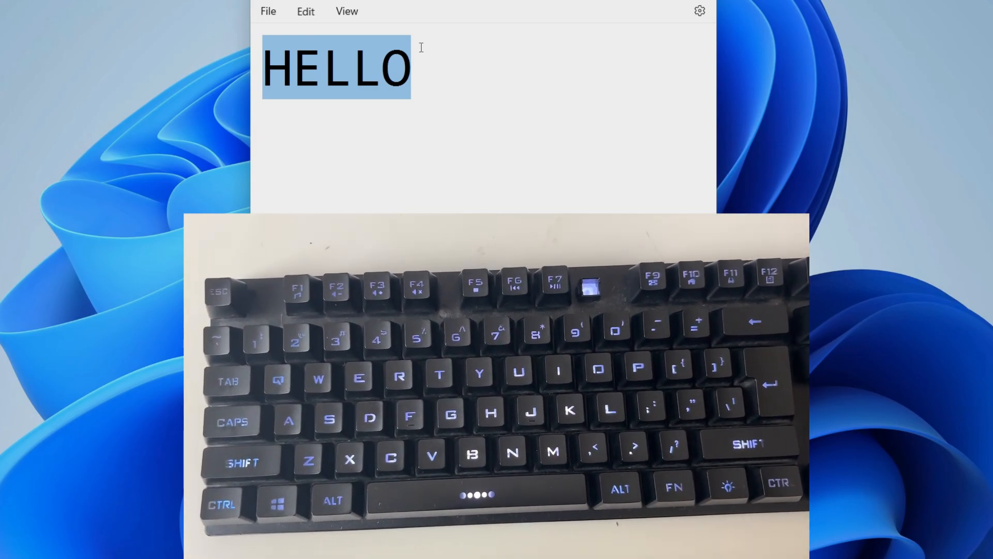
- Deselect the copied word HELLO and start an empty second line below it
click(412, 69)
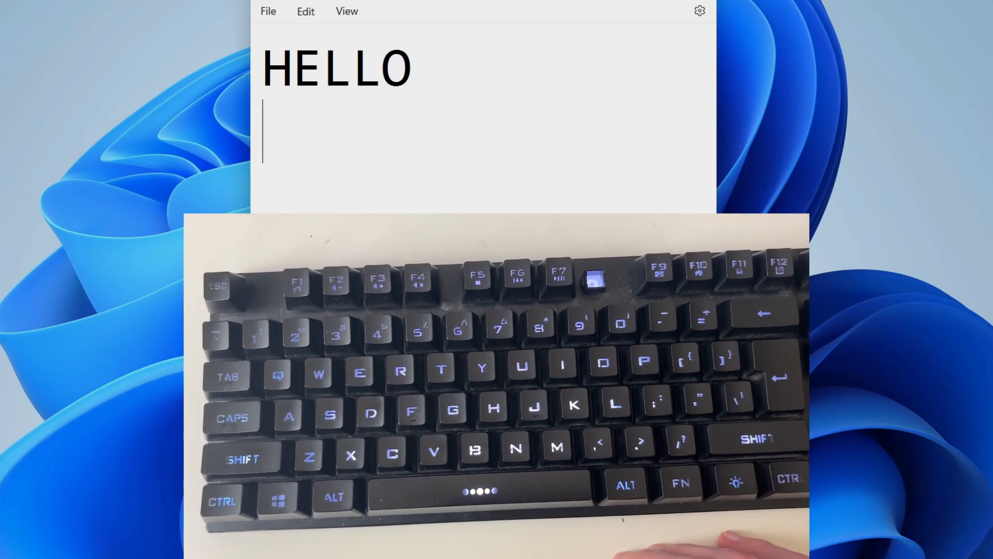
- Paste HELLO onto the second and third lines, giving three HELLO lines
text(HELLO)
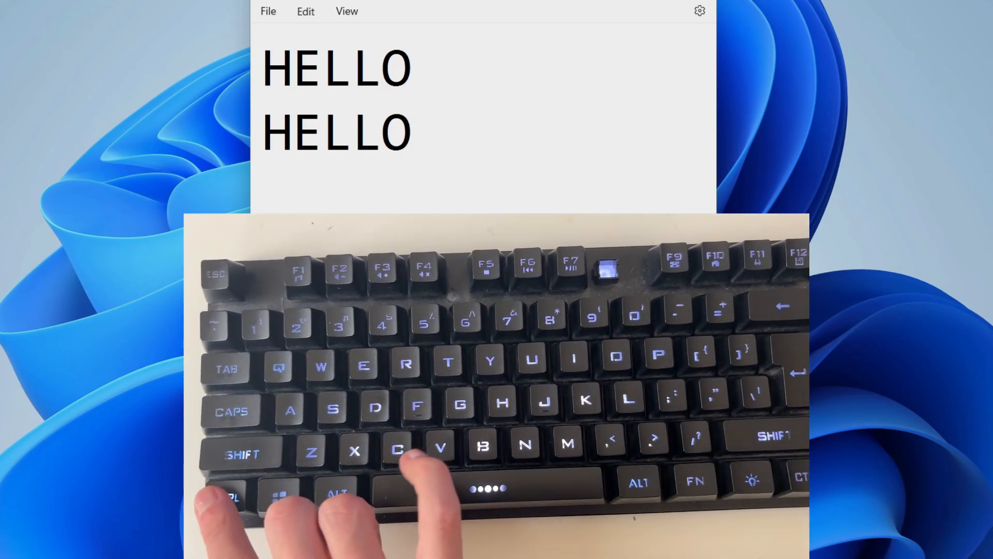
text(HELLO)
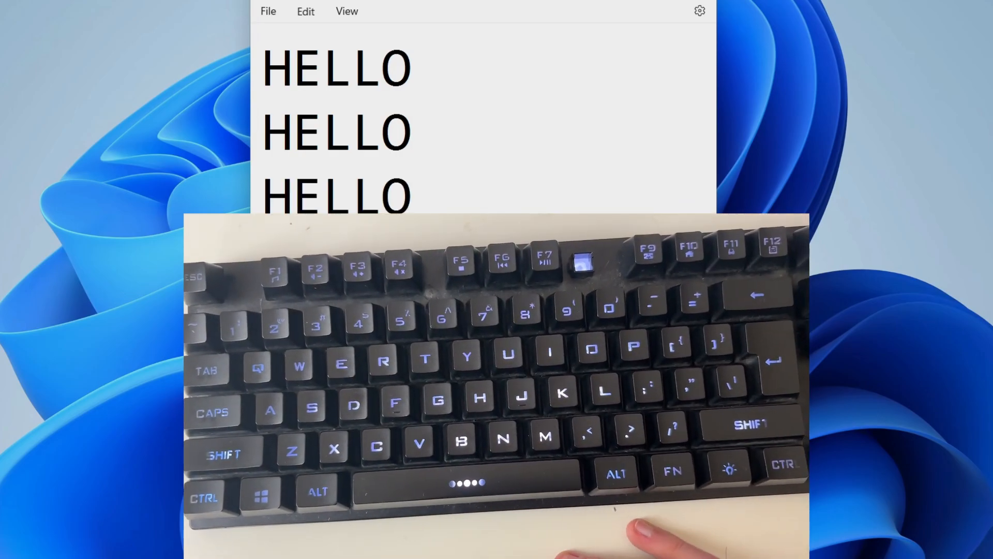